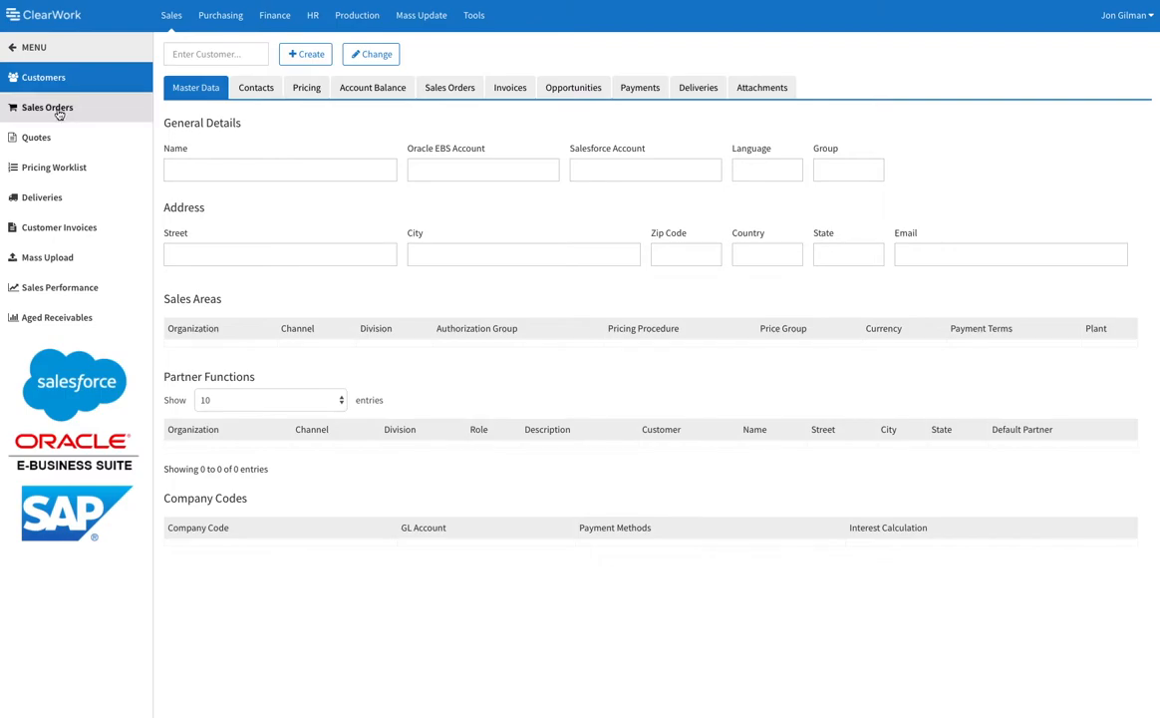
Go to the Sales Orders area and start the order lookup
{"action": "left_click", "coordinate": [48, 108]}
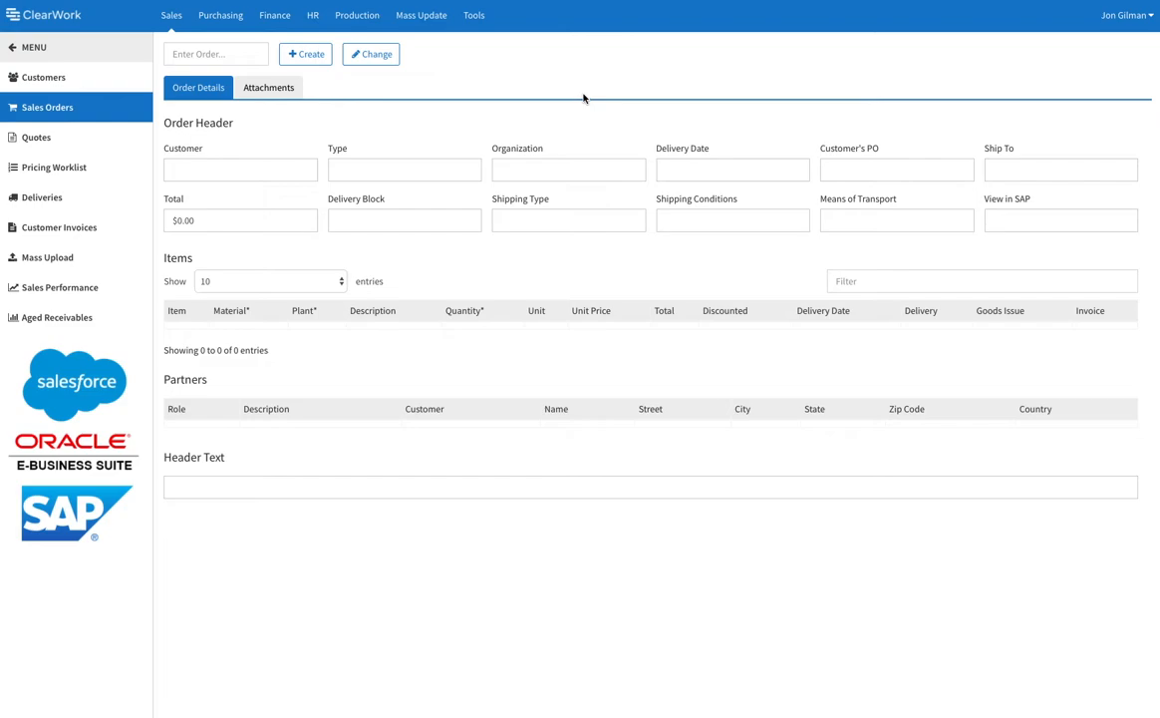
{"action": "mouse_move", "coordinate": [375, 94]}
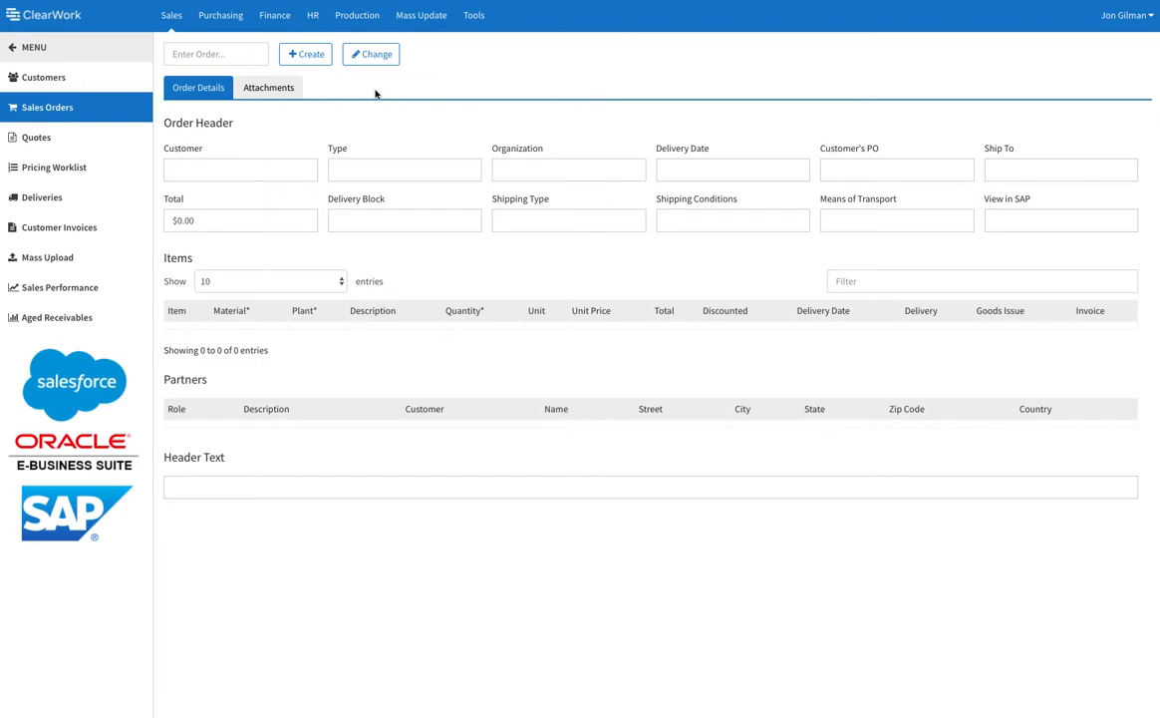
{"action": "left_click", "coordinate": [216, 54]}
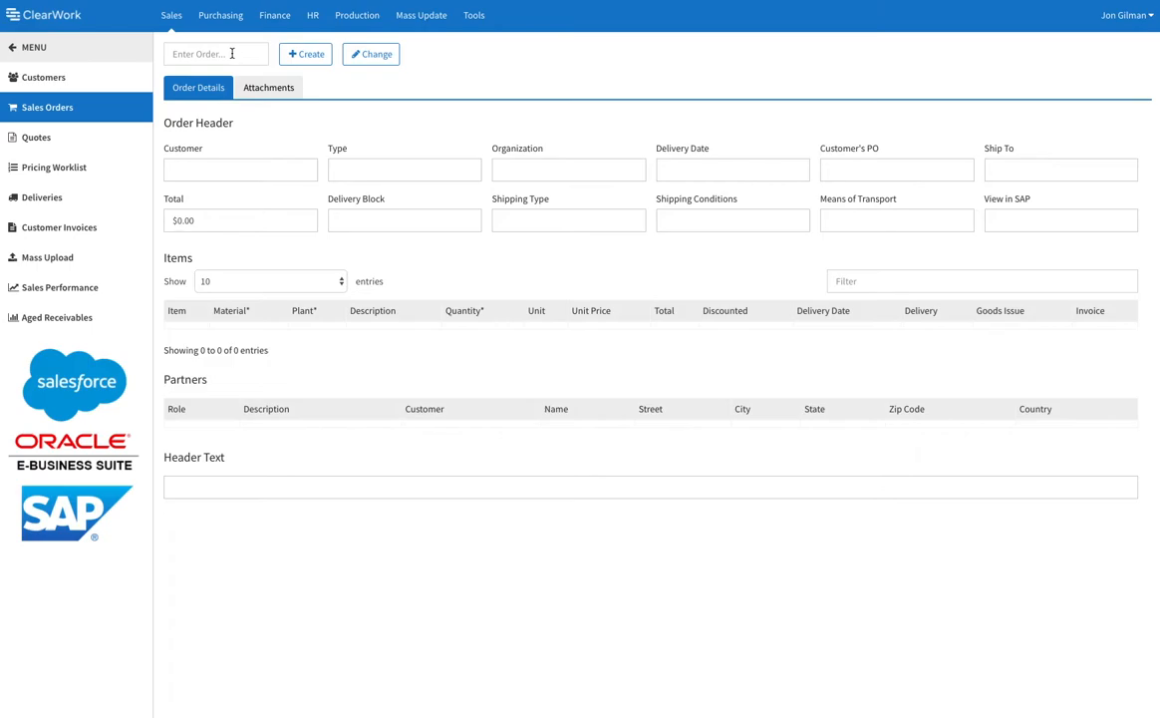
Search orders for customer 284 - THE HOME DEPOT, returning 212 matching entries
{"action": "left_click", "coordinate": [215, 54]}
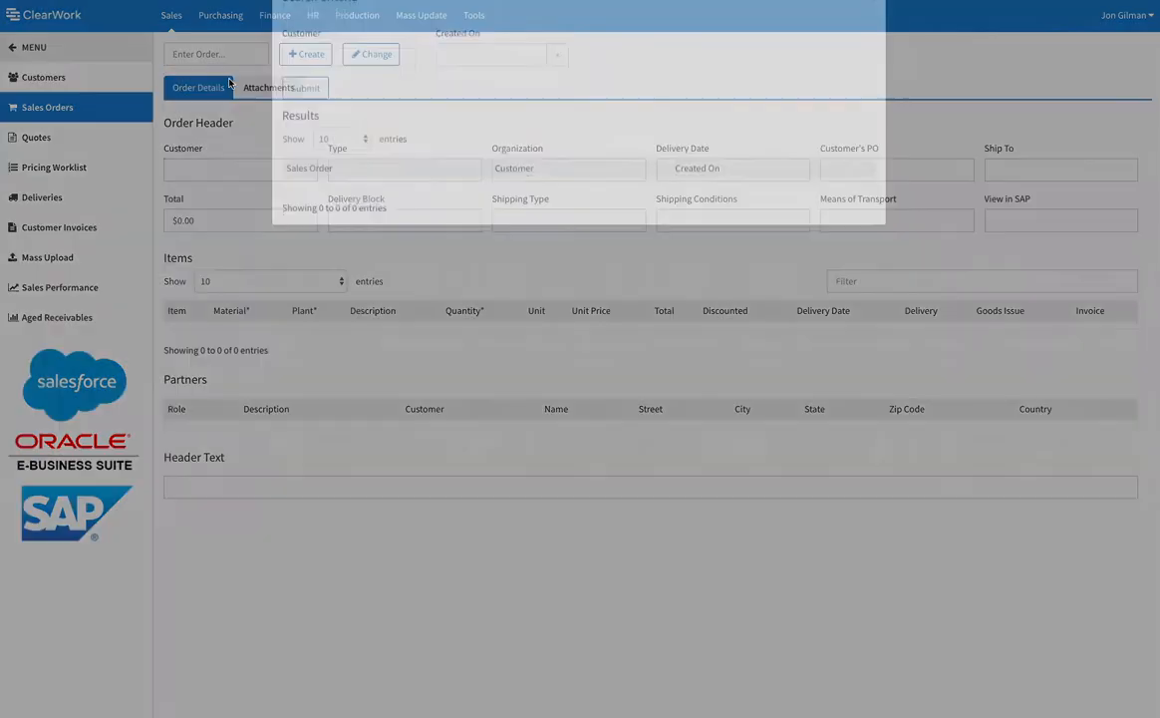
{"action": "left_click", "coordinate": [347, 95]}
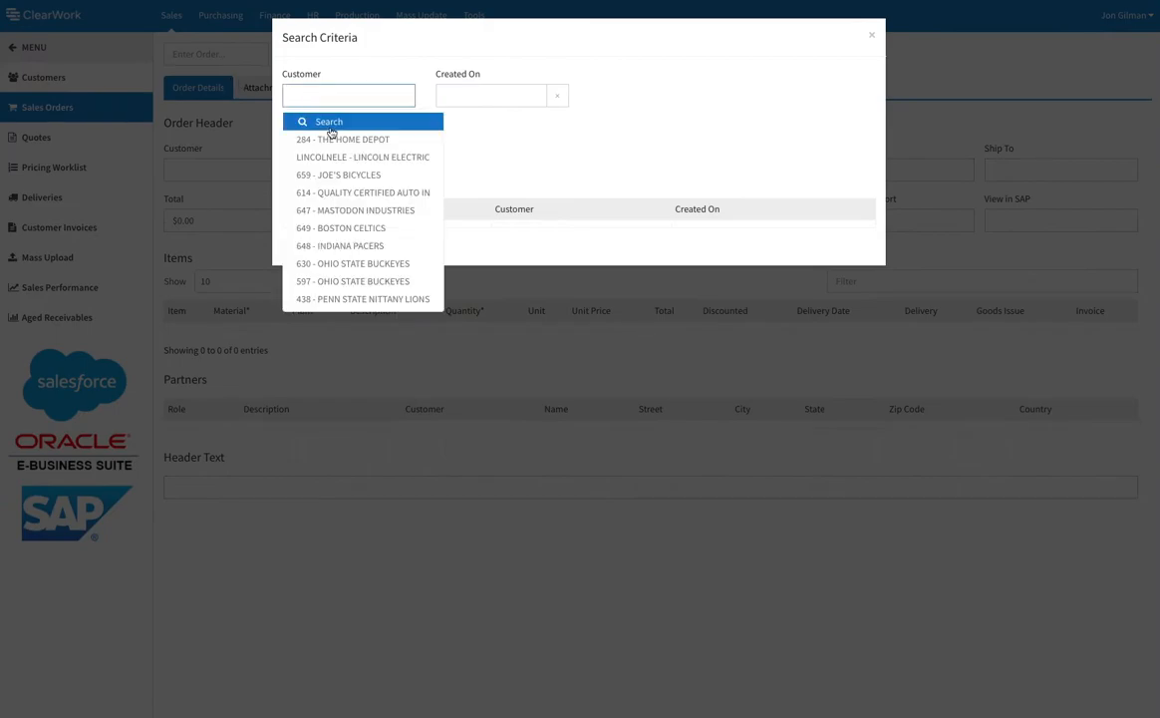
{"action": "mouse_move", "coordinate": [343, 140]}
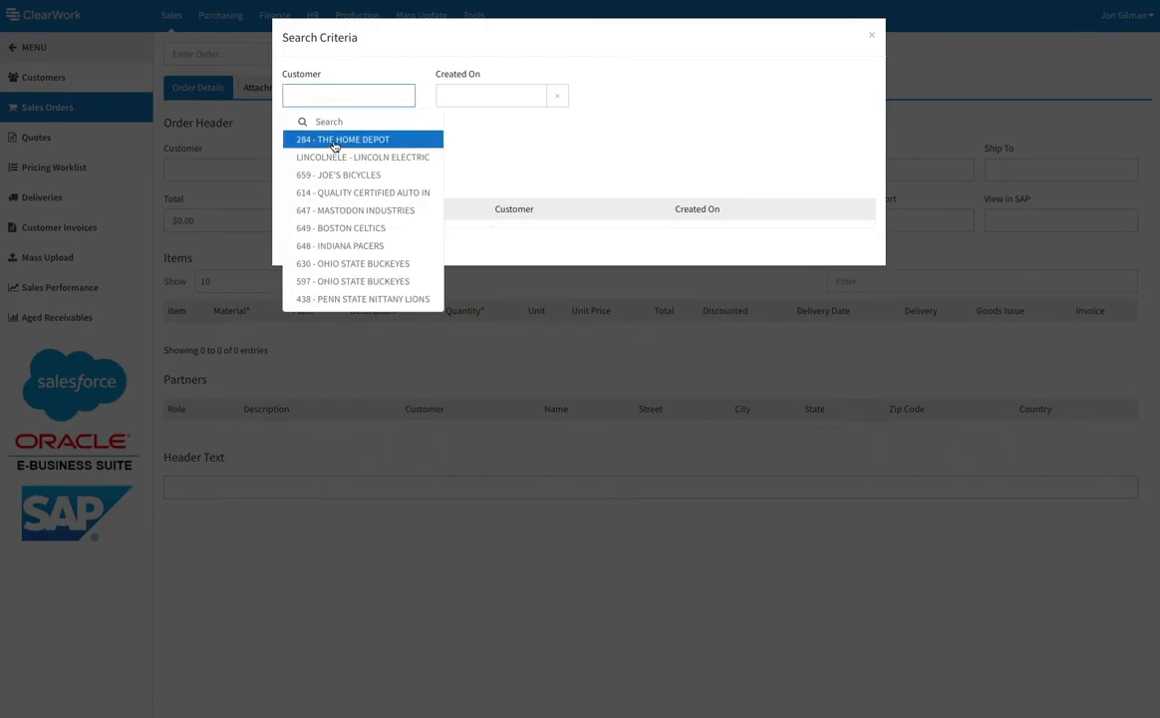
{"action": "left_click", "coordinate": [343, 140]}
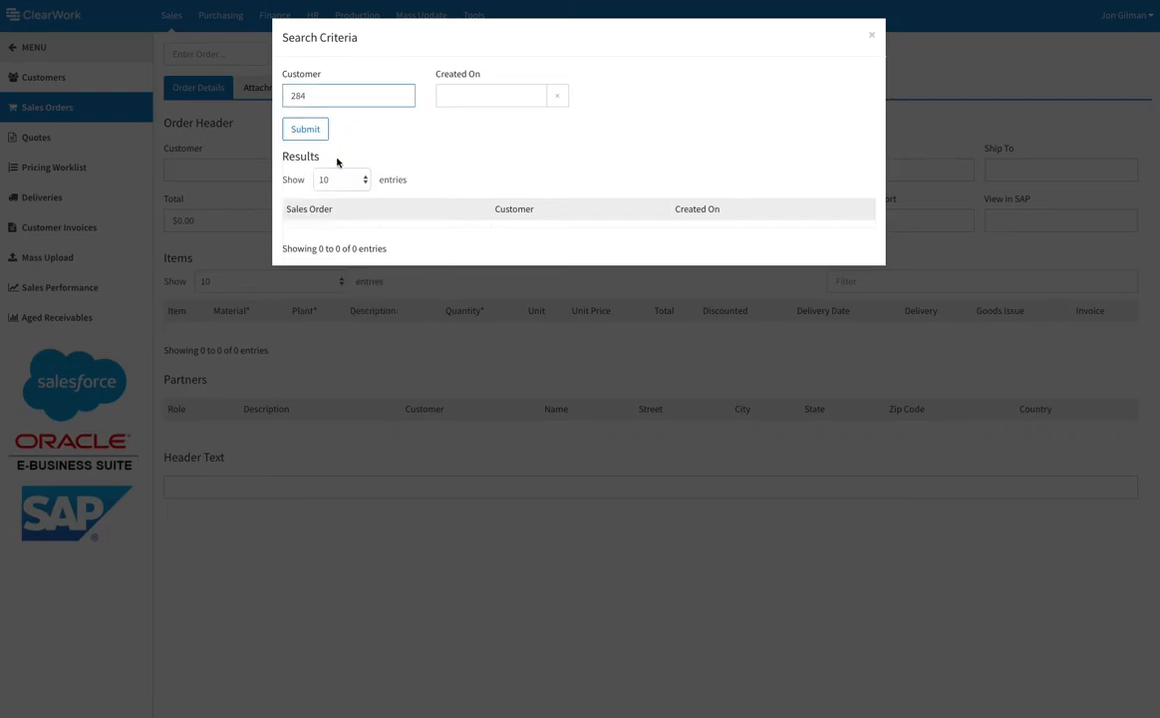
{"action": "left_click", "coordinate": [305, 127]}
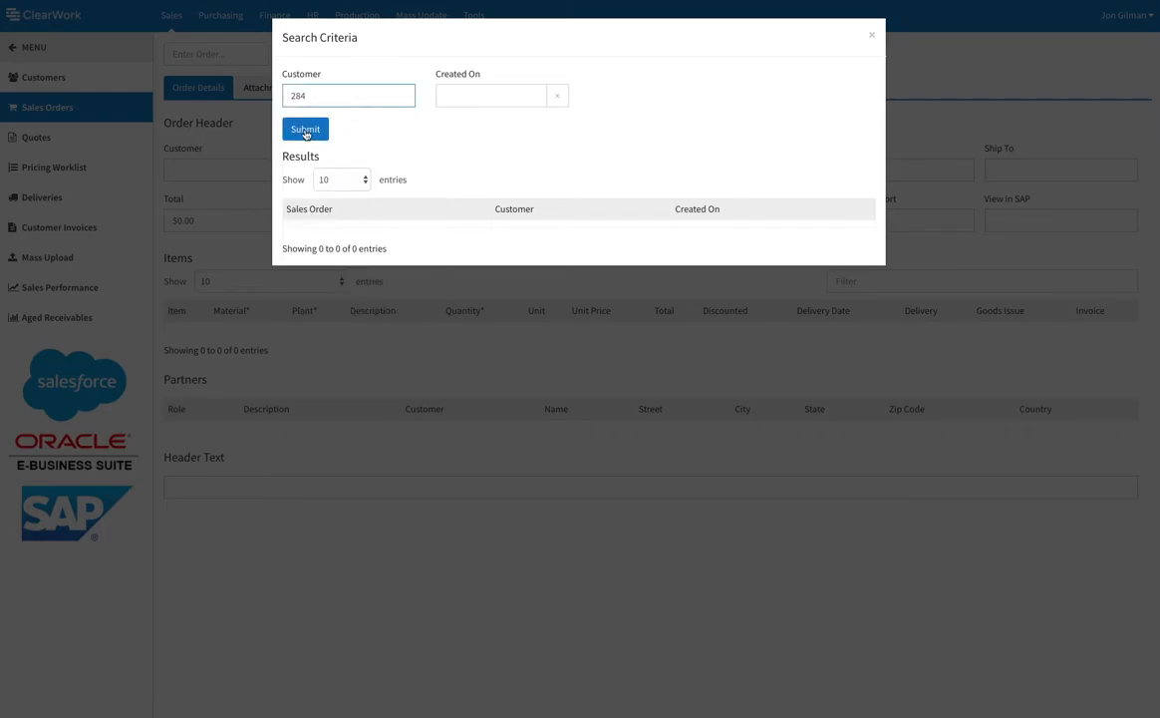
{"action": "left_click", "coordinate": [305, 128]}
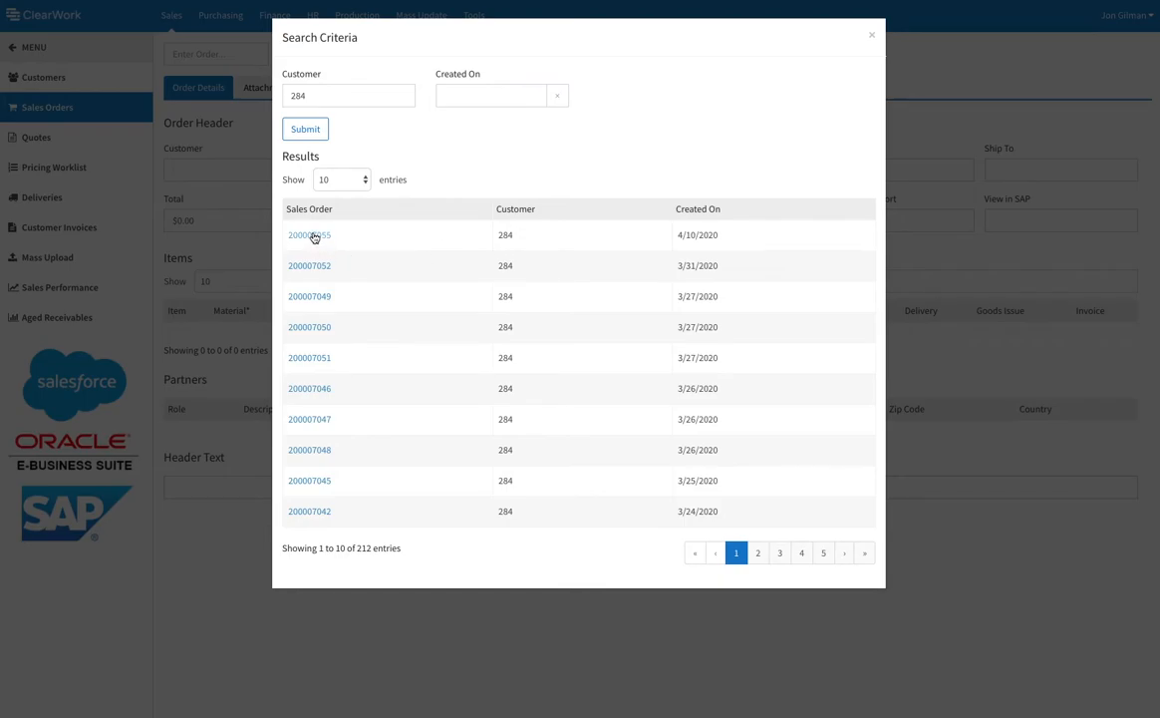
{"action": "mouse_move", "coordinate": [323, 271]}
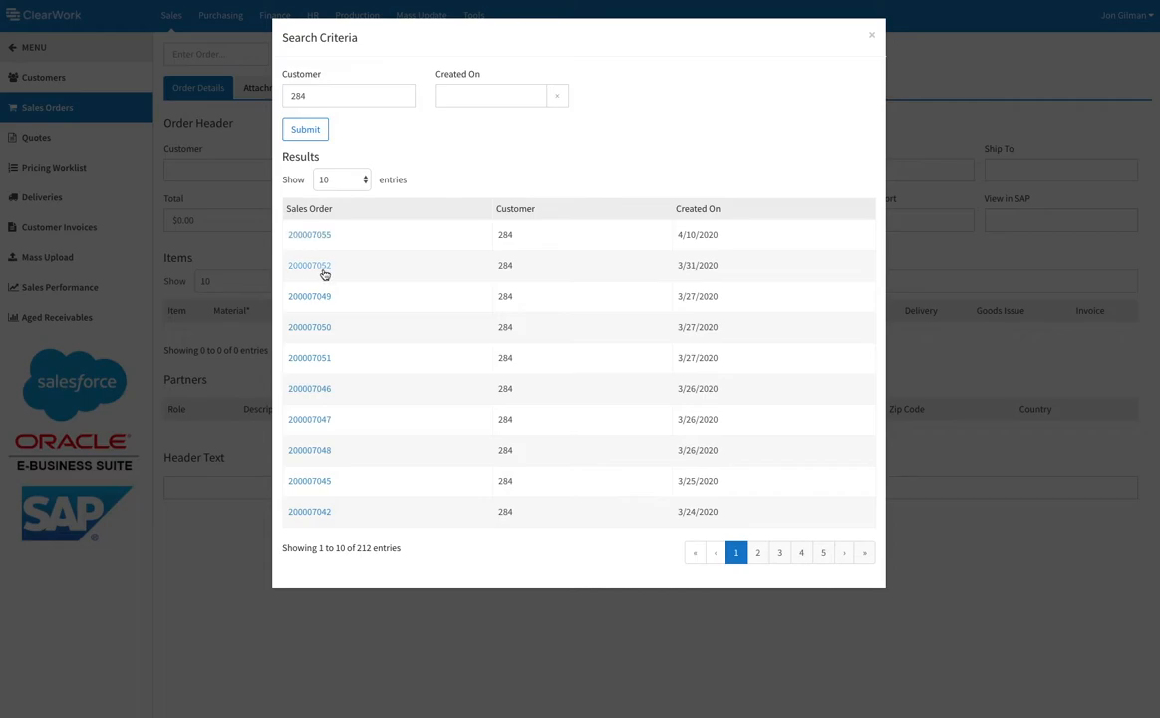
{"action": "mouse_move", "coordinate": [315, 239]}
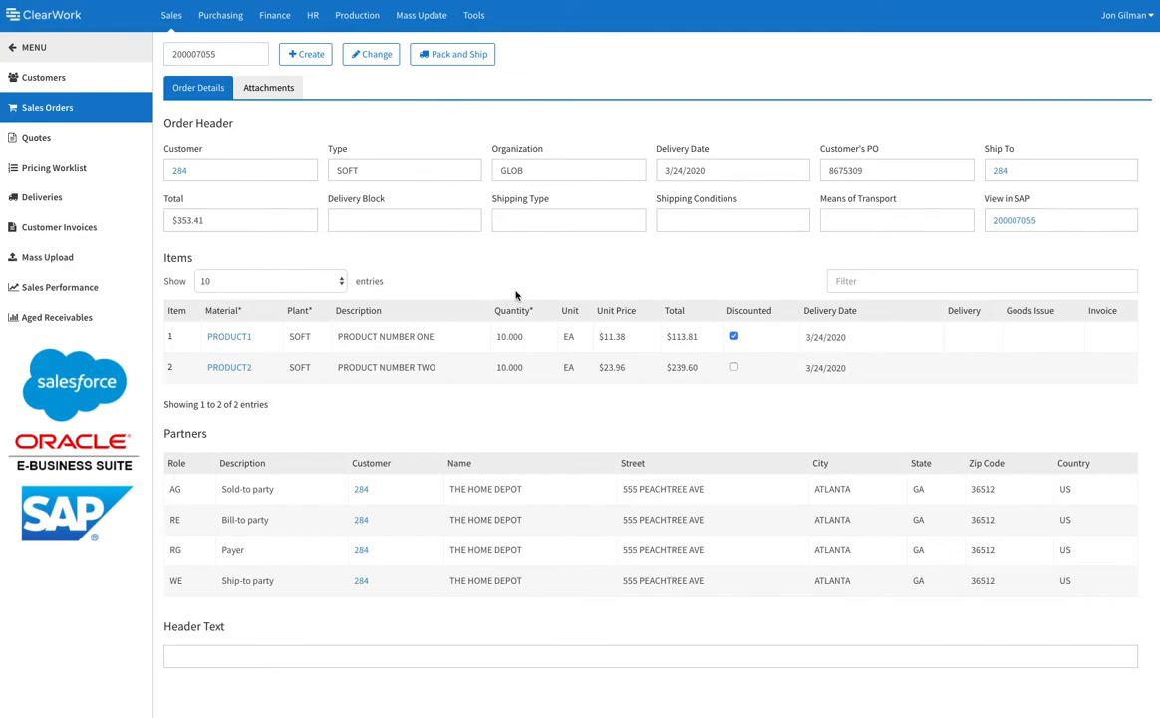
{"action": "mouse_move", "coordinate": [535, 363]}
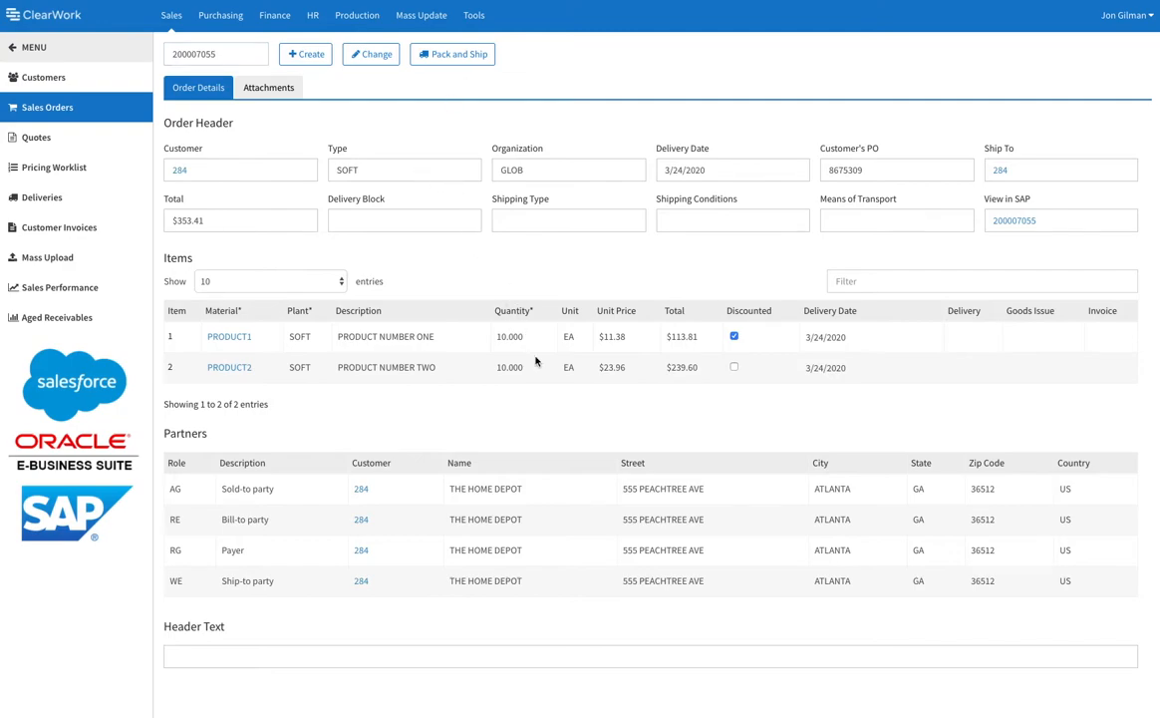
{"action": "mouse_move", "coordinate": [419, 112]}
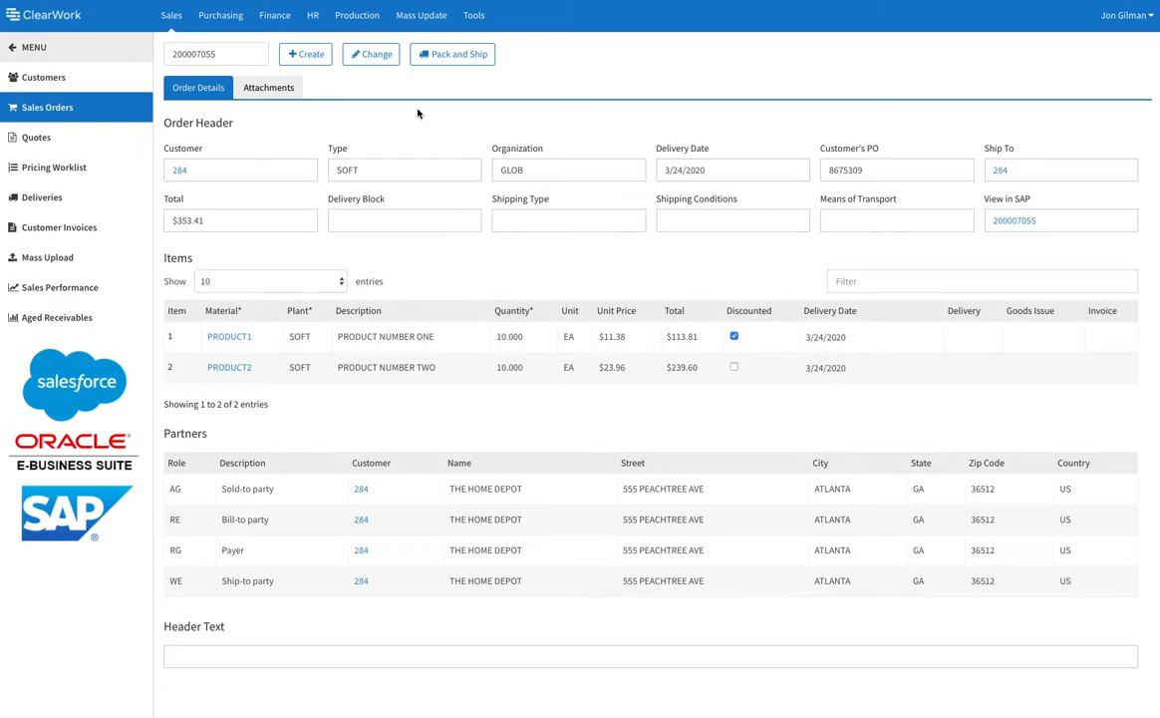
{"action": "mouse_move", "coordinate": [359, 87]}
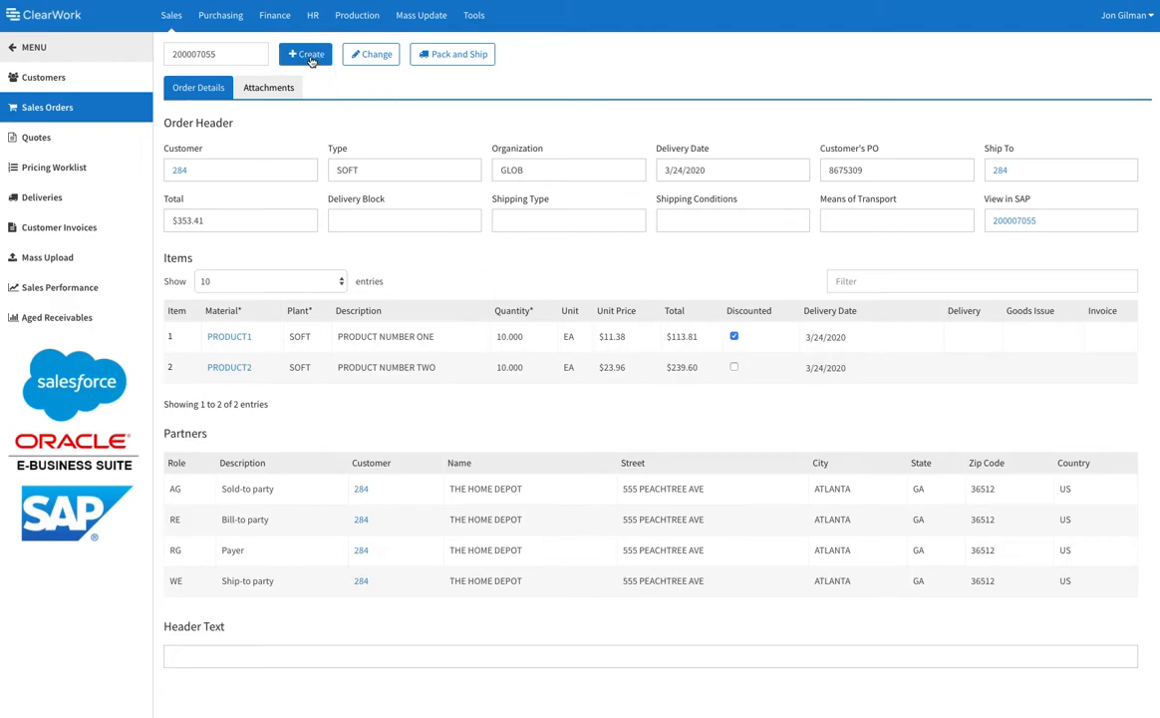
Start a new order for customer 284 with type Software Order and organization GLOB
{"action": "left_click", "coordinate": [307, 54]}
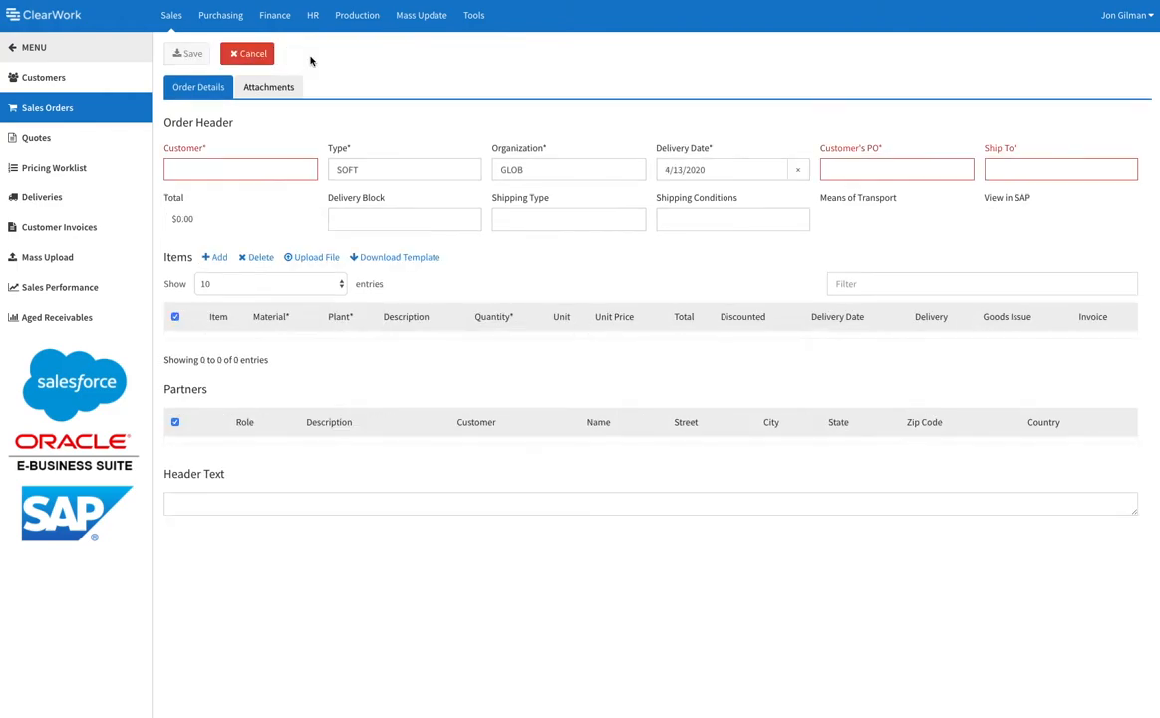
{"action": "left_click", "coordinate": [242, 168]}
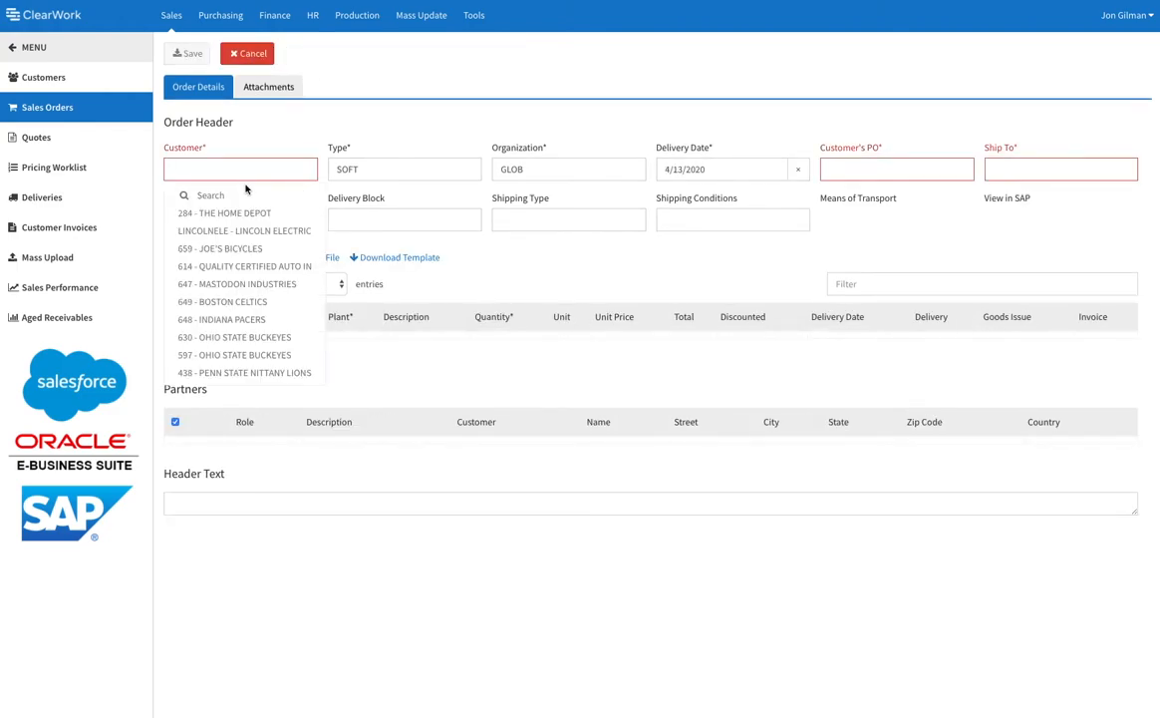
{"action": "mouse_move", "coordinate": [224, 211]}
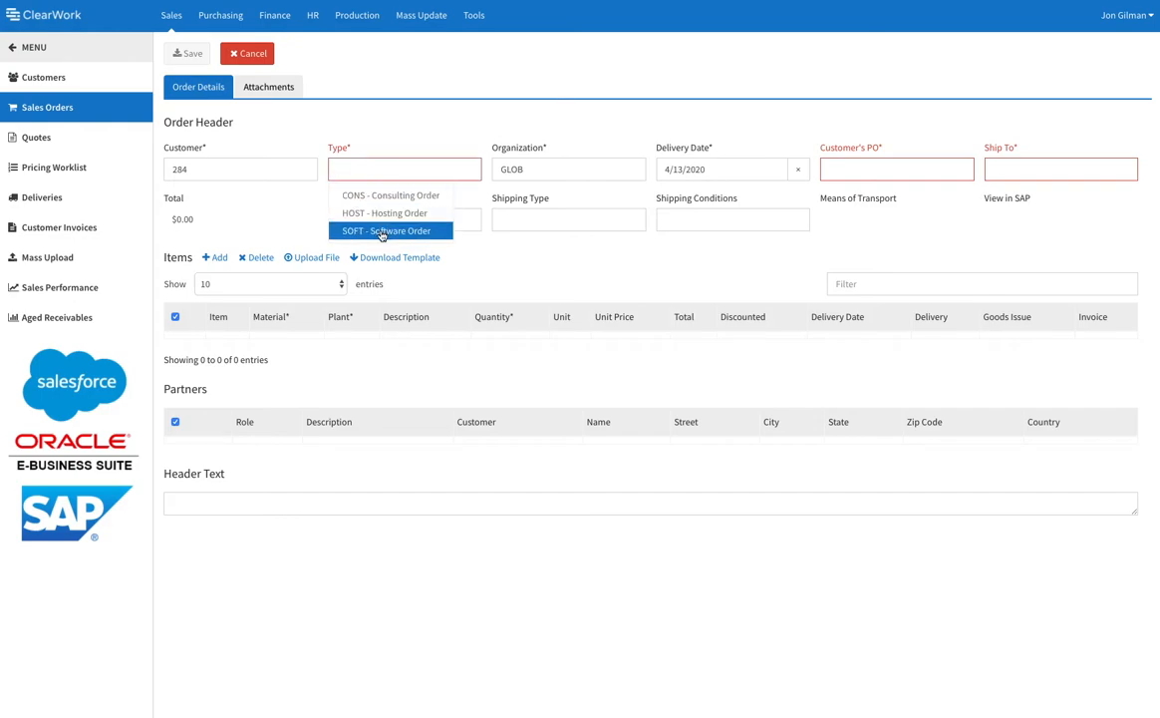
{"action": "left_click", "coordinate": [387, 231]}
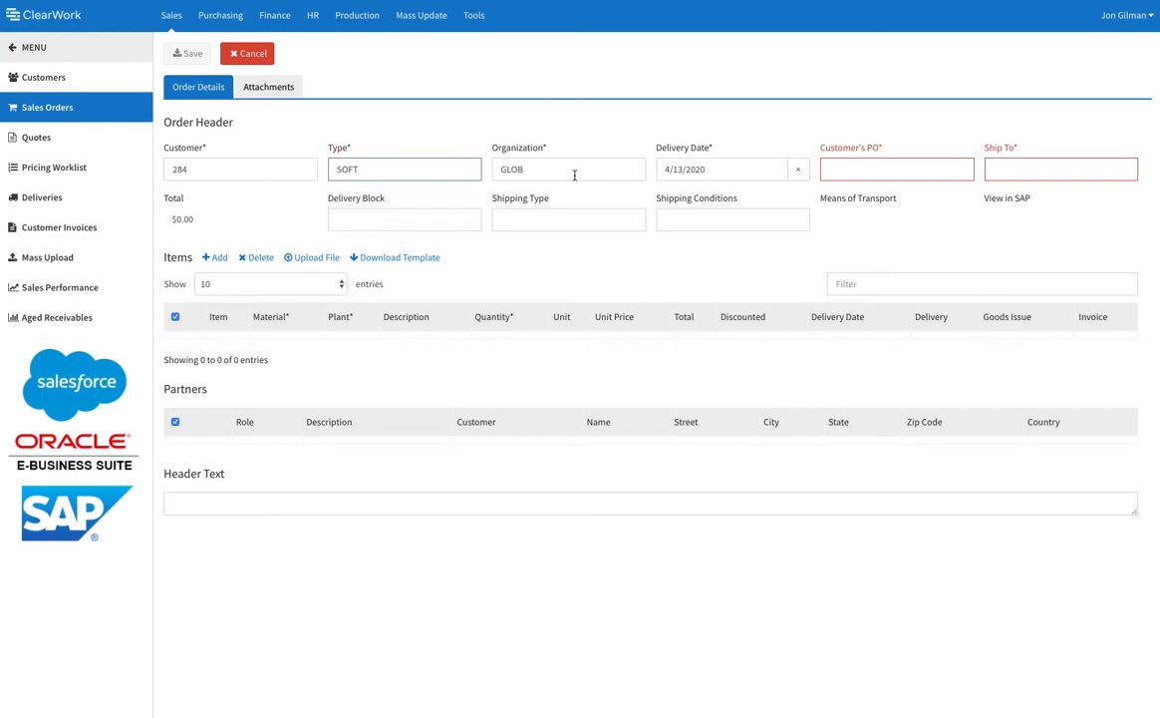
{"action": "left_click", "coordinate": [569, 167]}
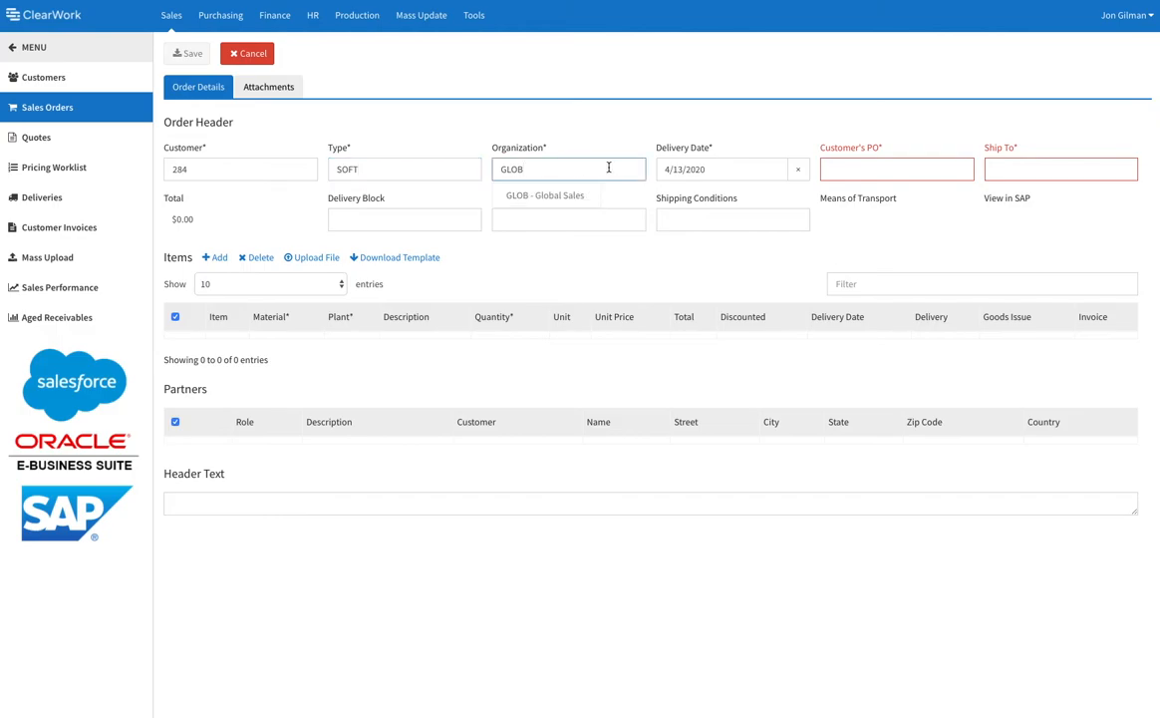
Set delivery date 4/13/2020, customer PO 12345 and ship-to party 284
{"action": "left_click", "coordinate": [720, 167]}
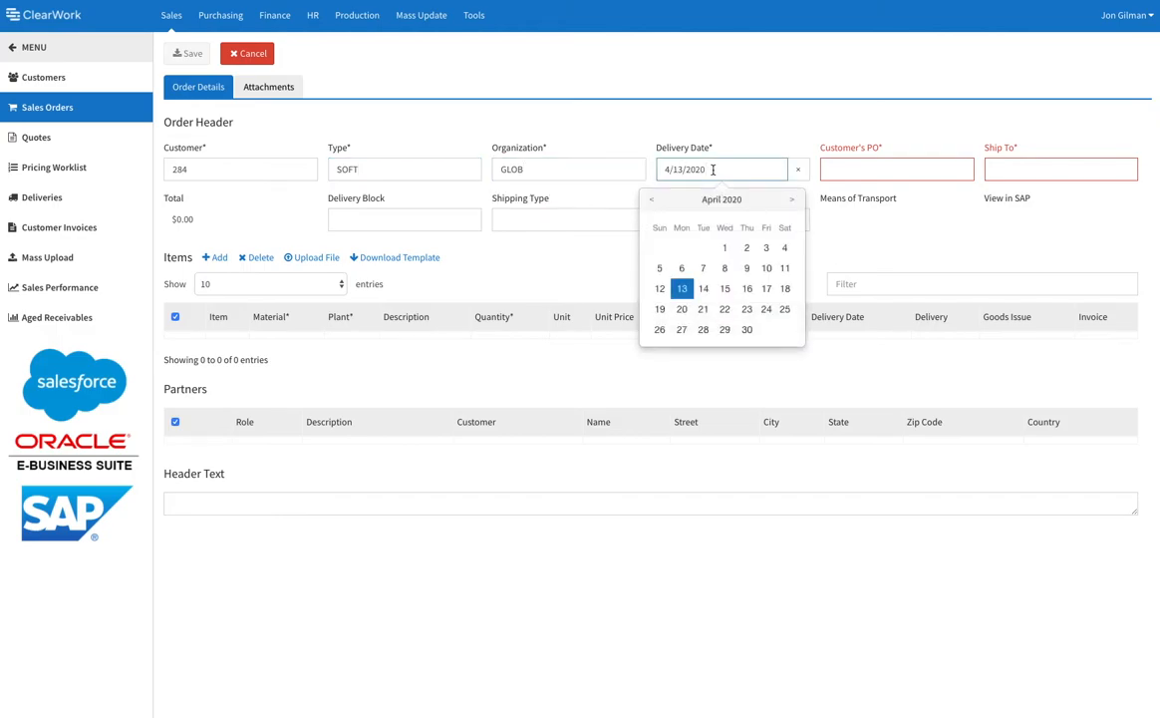
{"action": "left_click", "coordinate": [568, 168]}
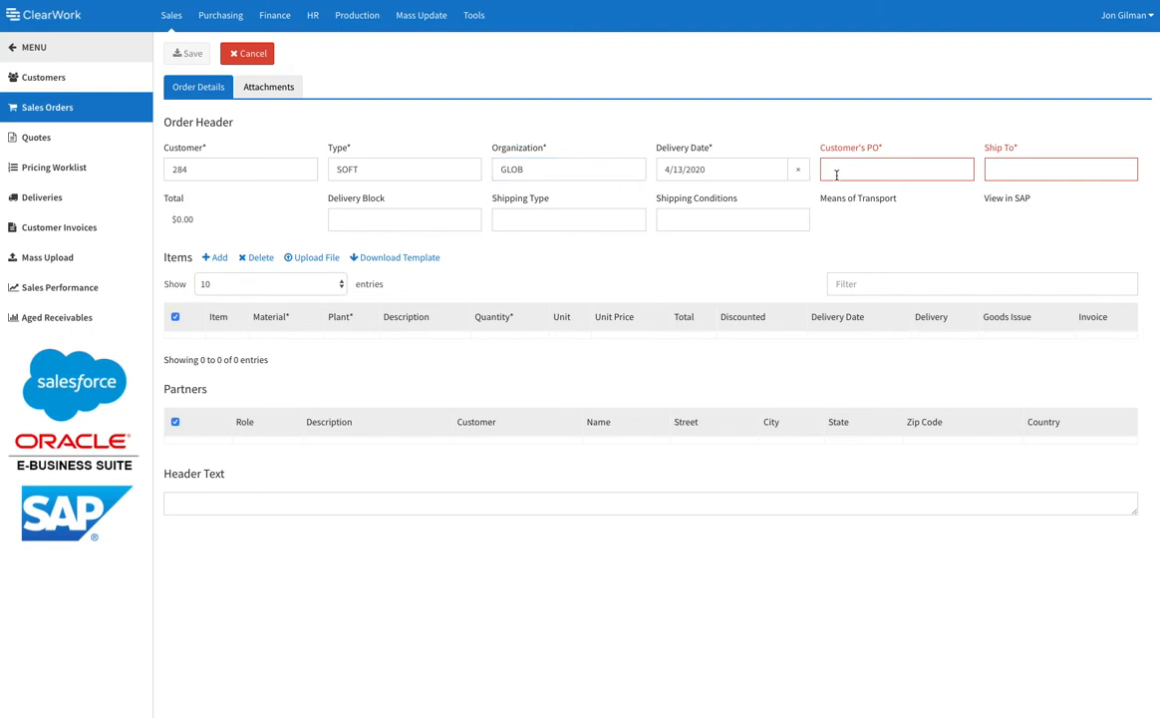
{"action": "type", "text": "12345"}
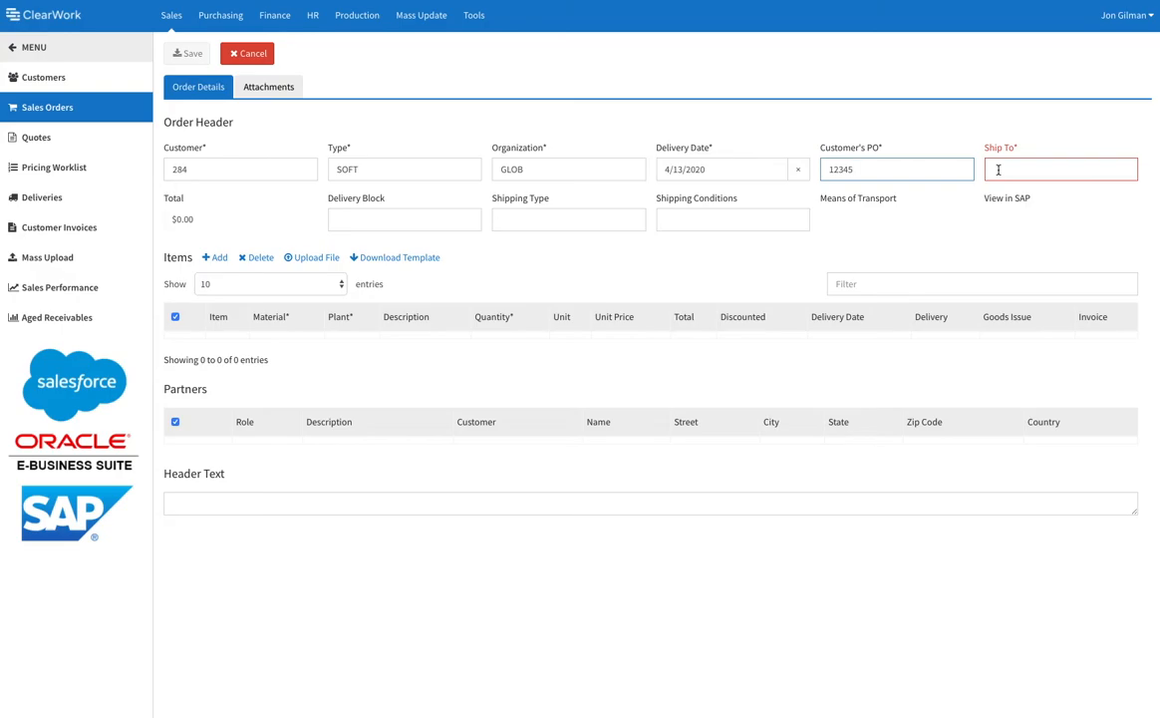
{"action": "left_click", "coordinate": [1061, 167]}
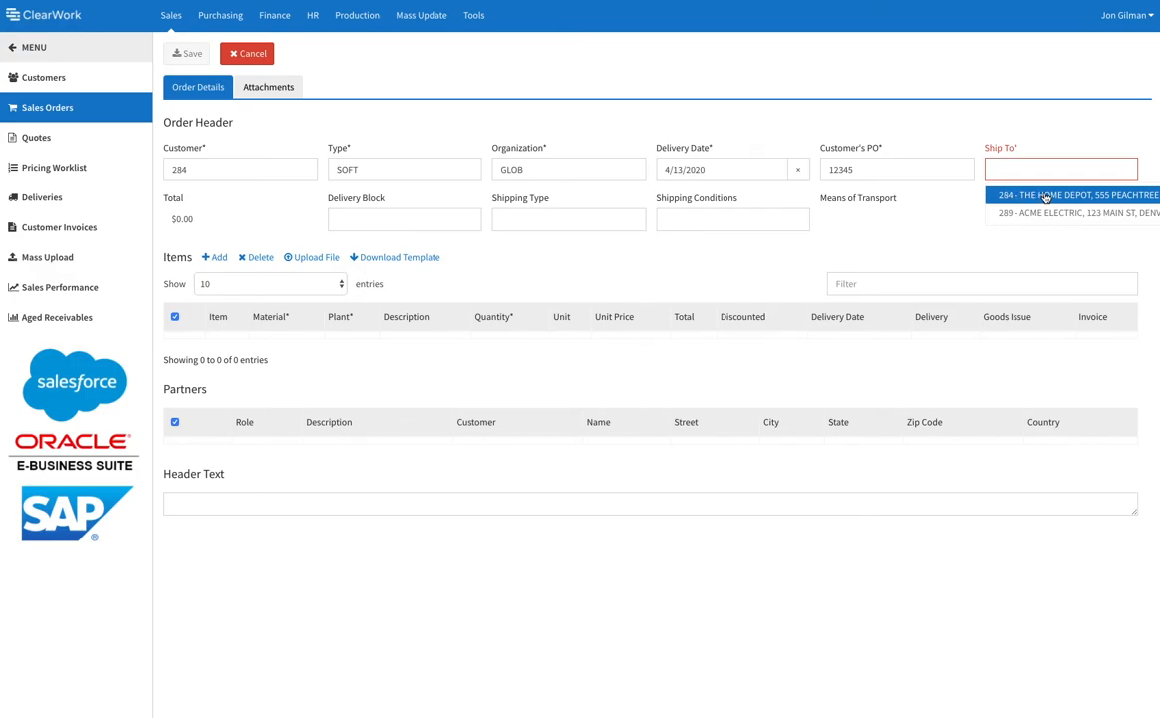
{"action": "mouse_move", "coordinate": [1045, 196]}
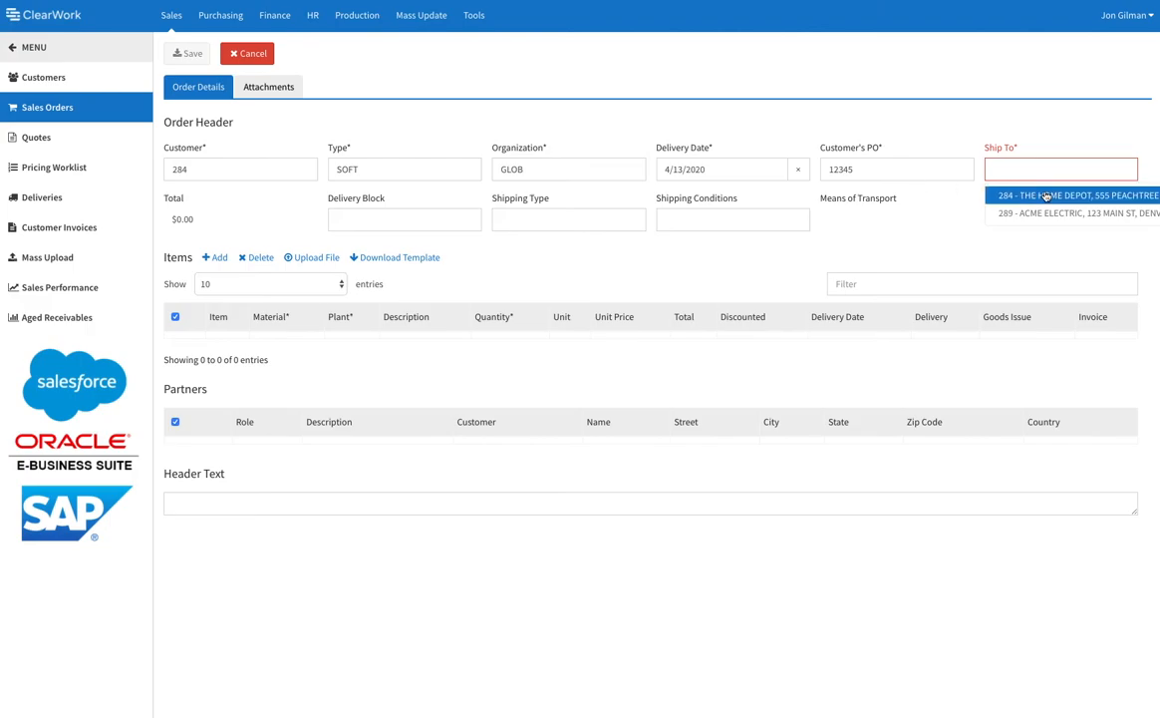
{"action": "left_click", "coordinate": [1047, 195]}
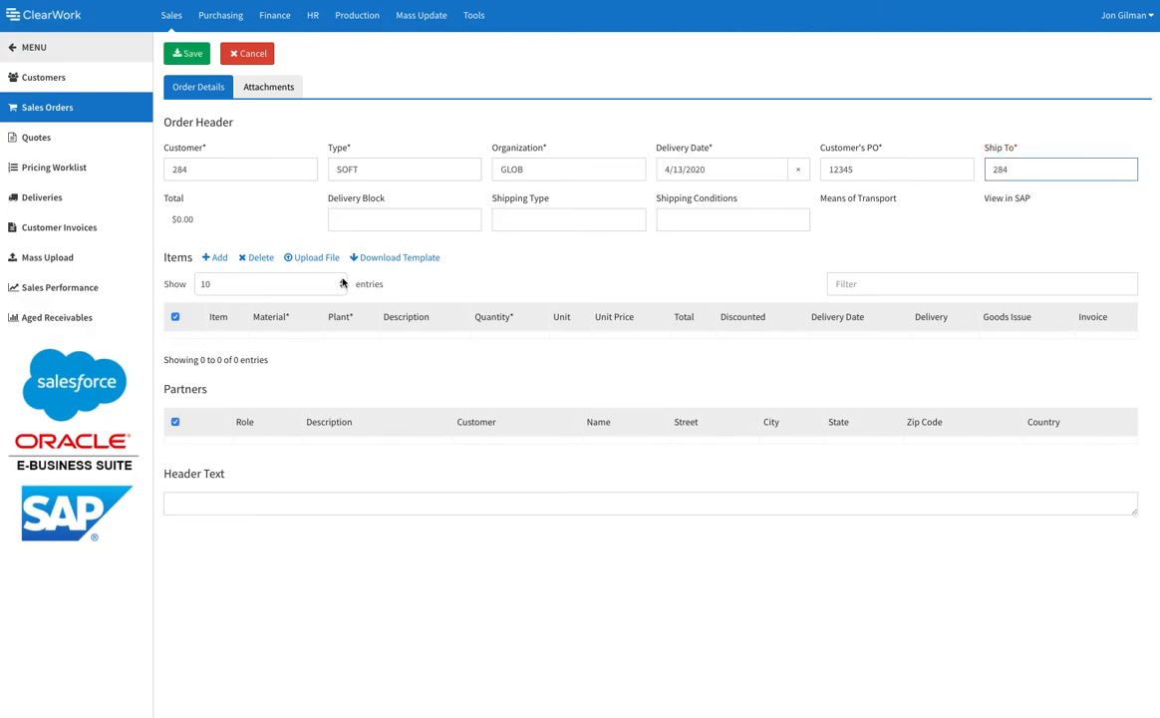
Add an item line for PRODUCT1 at plant SOFT with quantity 10
{"action": "left_click", "coordinate": [213, 257]}
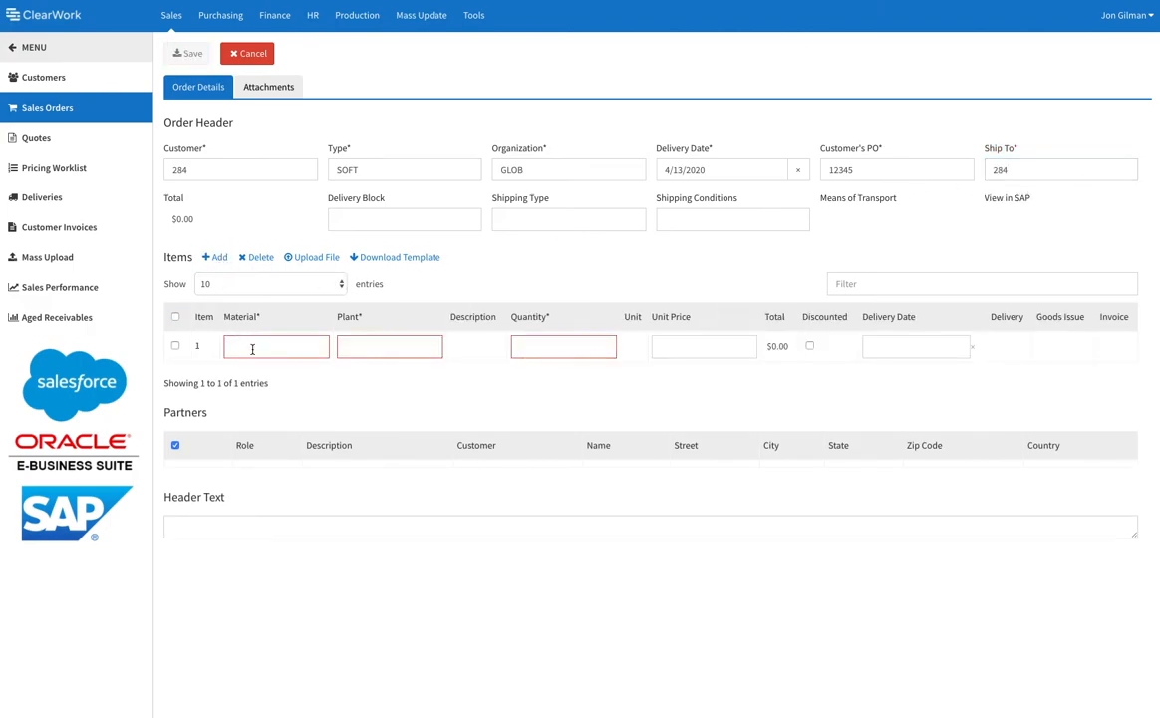
{"action": "left_click", "coordinate": [275, 347]}
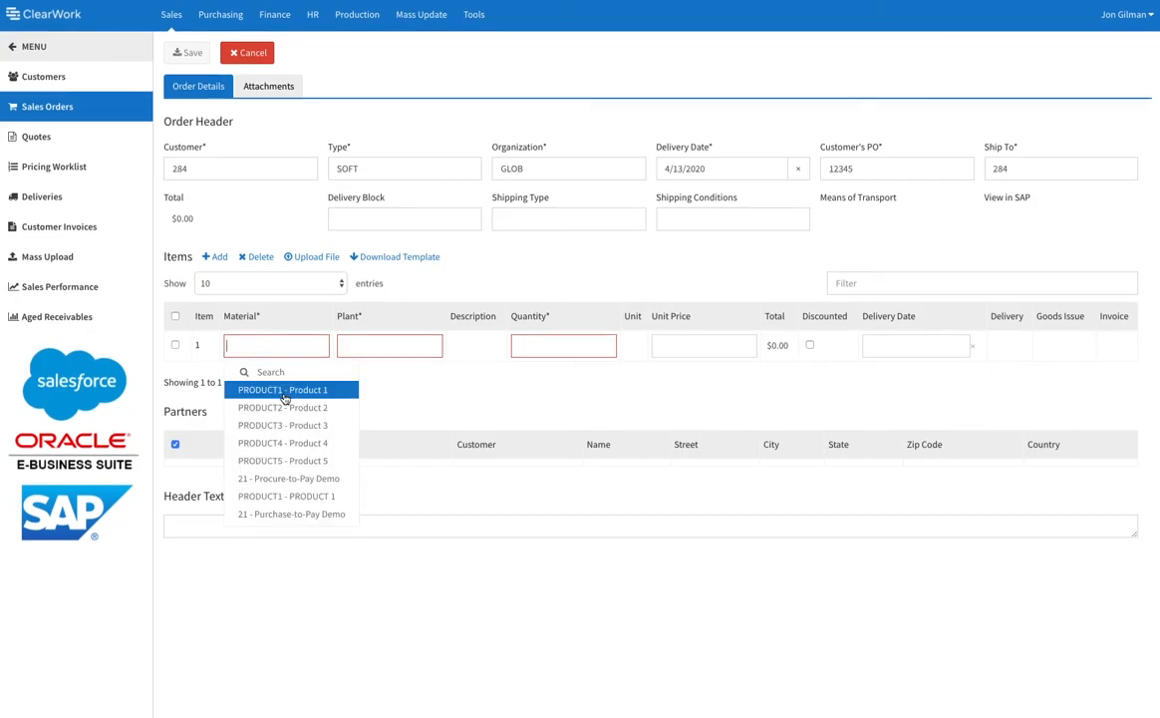
{"action": "left_click", "coordinate": [283, 389]}
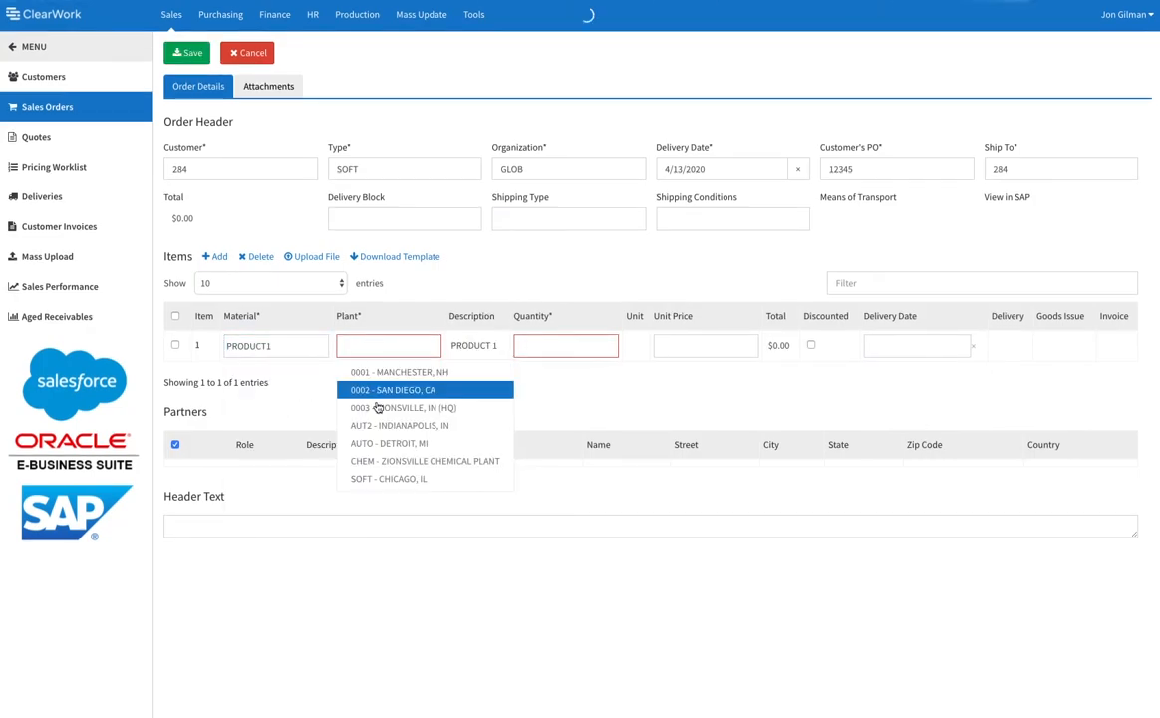
{"action": "left_click", "coordinate": [389, 479]}
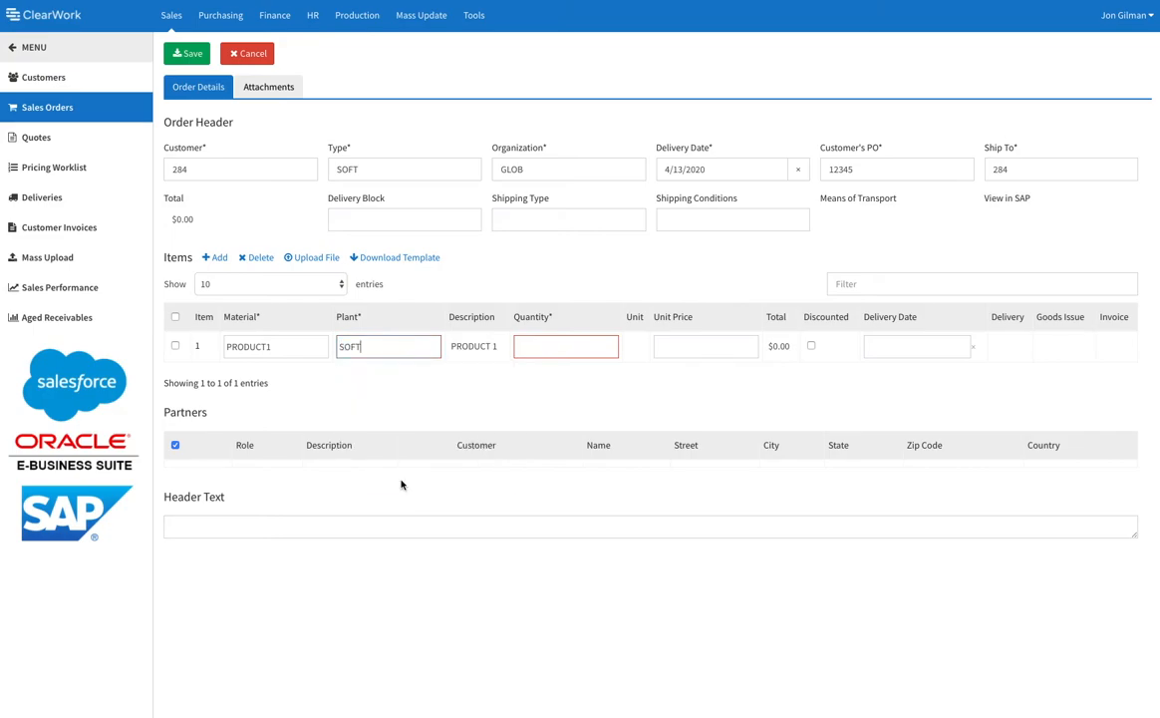
{"action": "left_click", "coordinate": [566, 347]}
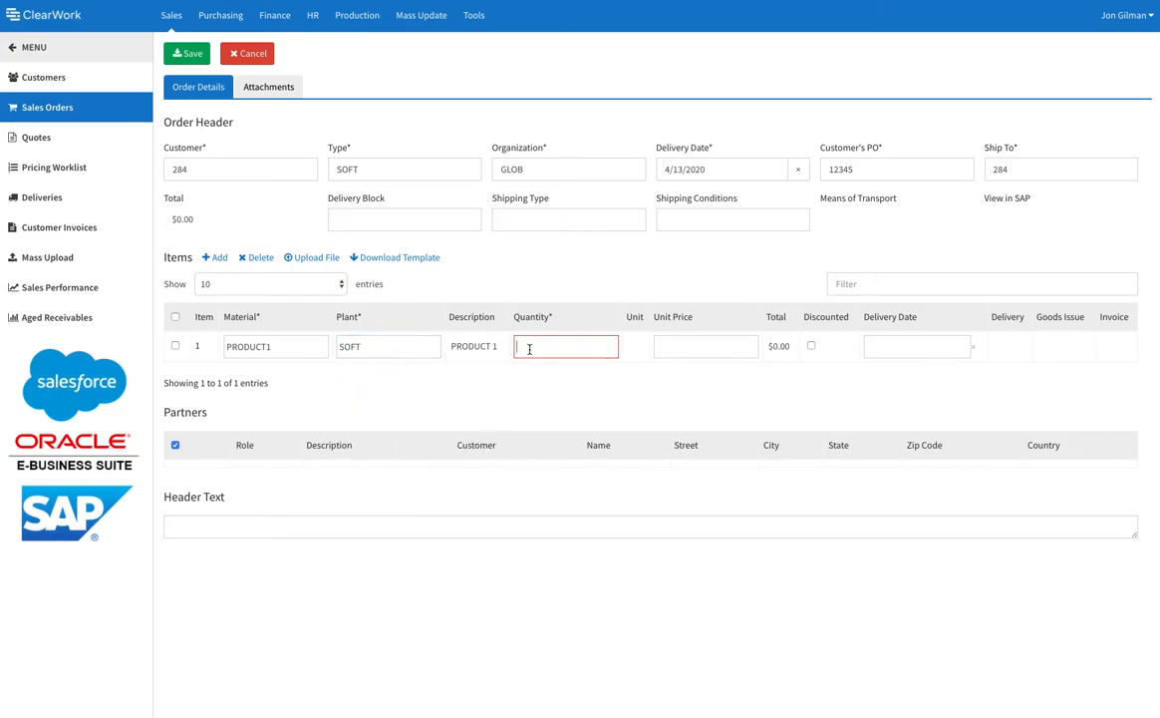
{"action": "type", "text": "10"}
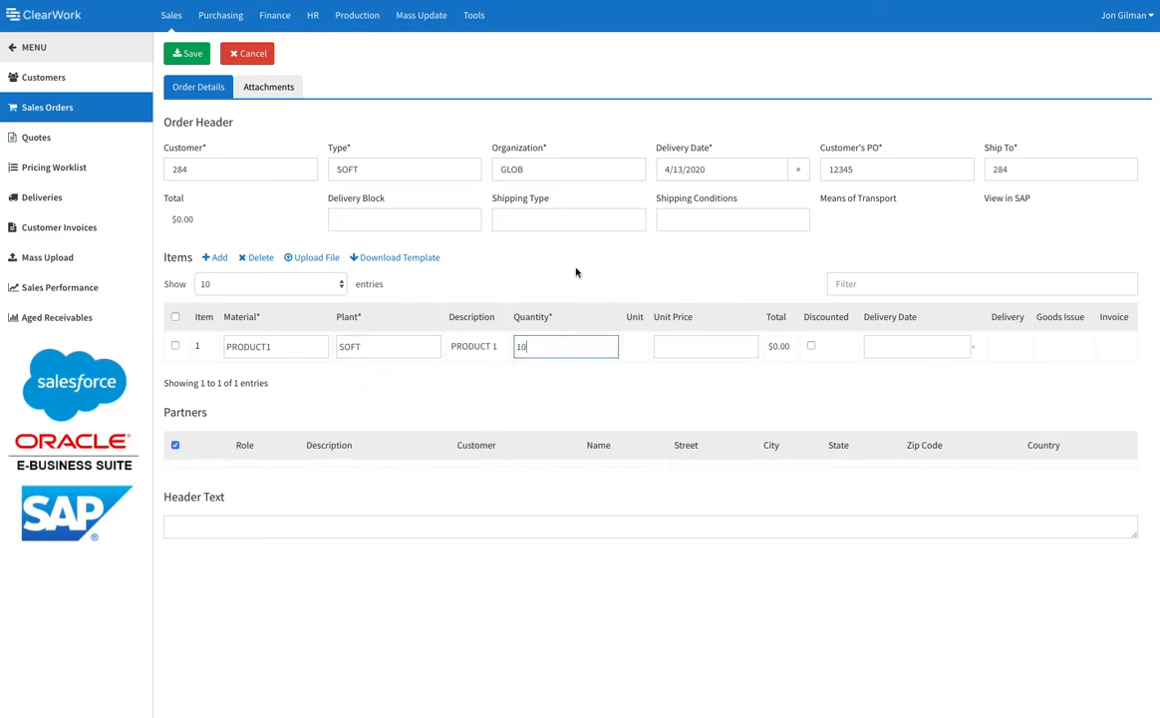
{"action": "left_click", "coordinate": [187, 52]}
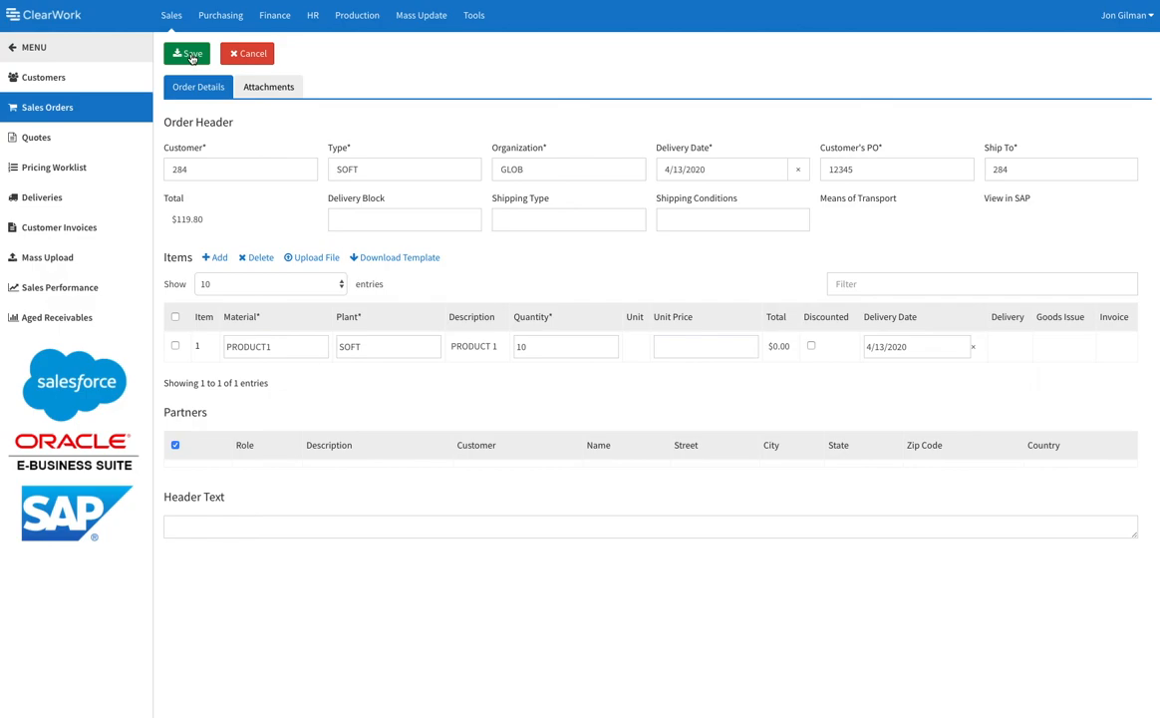
{"action": "left_click", "coordinate": [187, 52]}
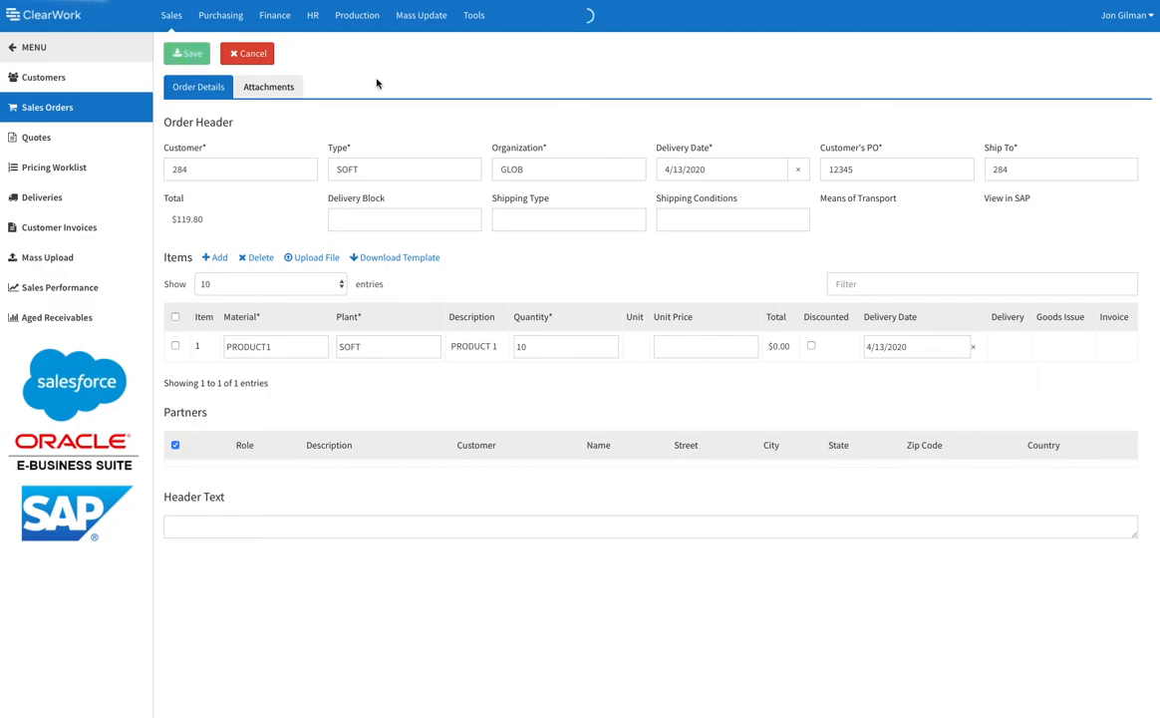
{"action": "left_click", "coordinate": [187, 52]}
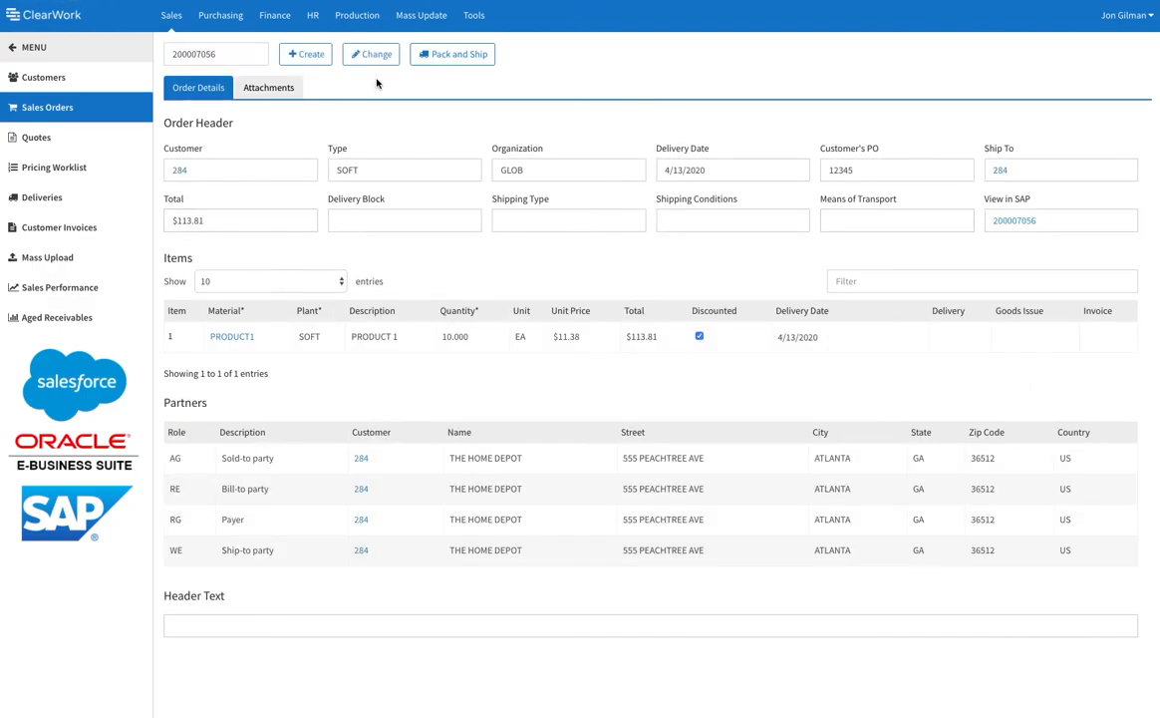
{"action": "mouse_move", "coordinate": [391, 88]}
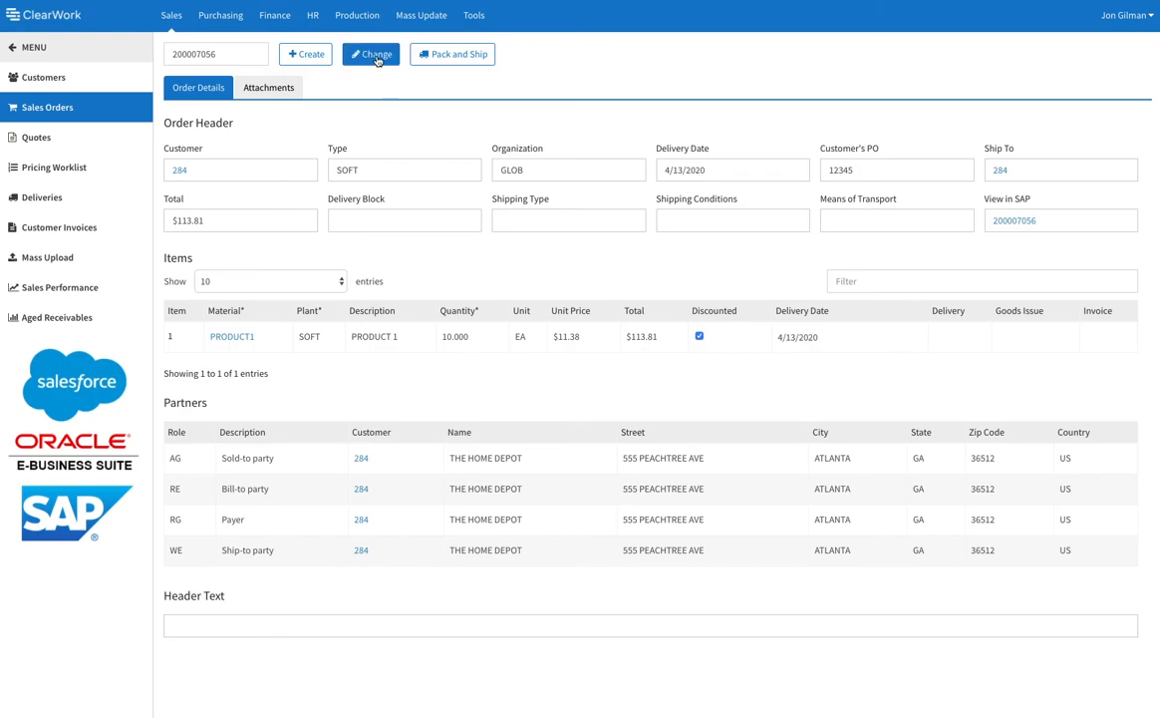
{"action": "left_click", "coordinate": [370, 54]}
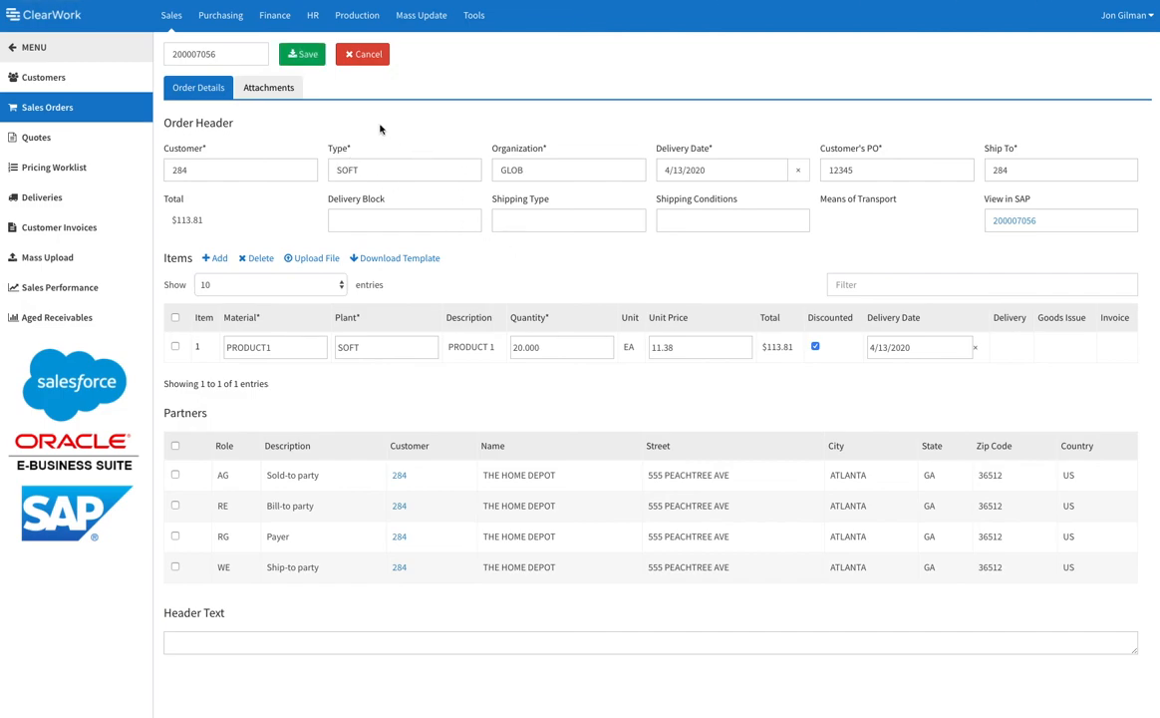
{"action": "mouse_move", "coordinate": [566, 257]}
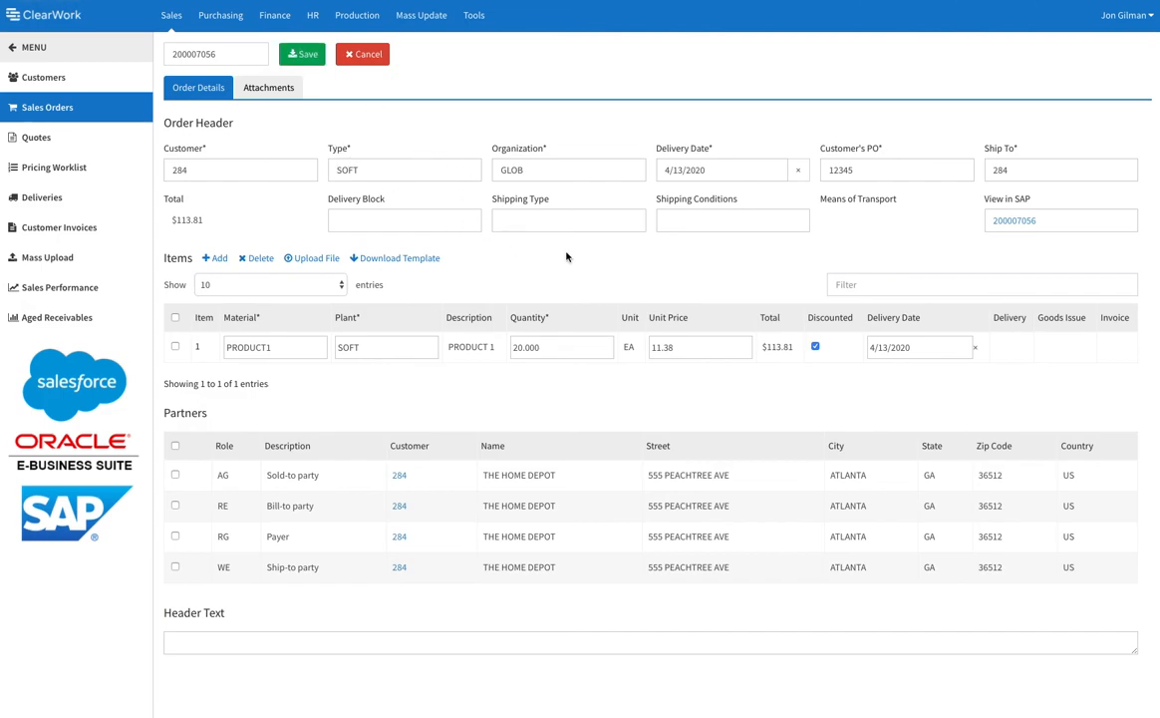